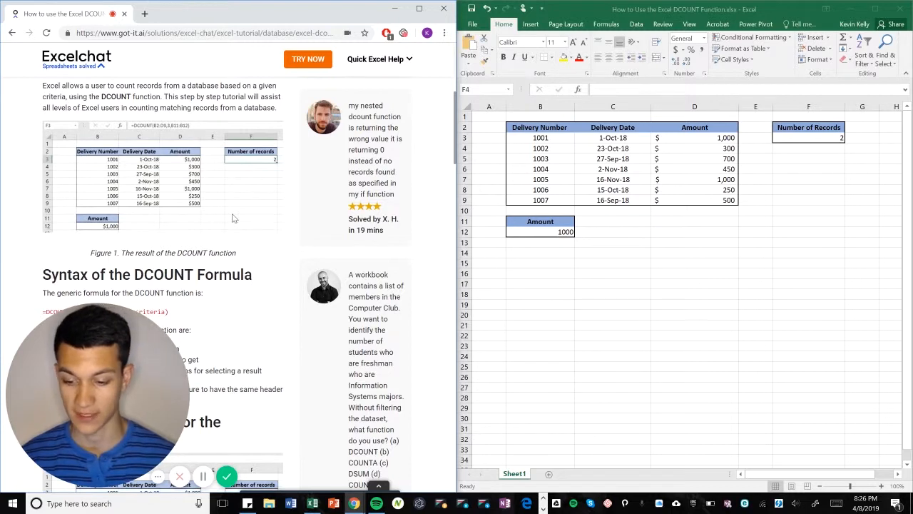
# - Scroll the Excelchat article down to the 'Syntax of the DCOUNT Formula' section
pyautogui.scroll(-3)
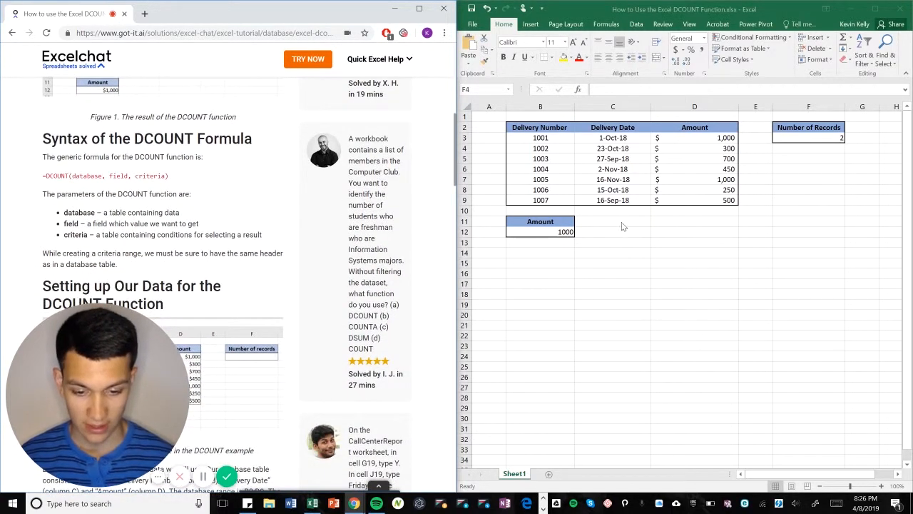
pyautogui.click(808, 137)
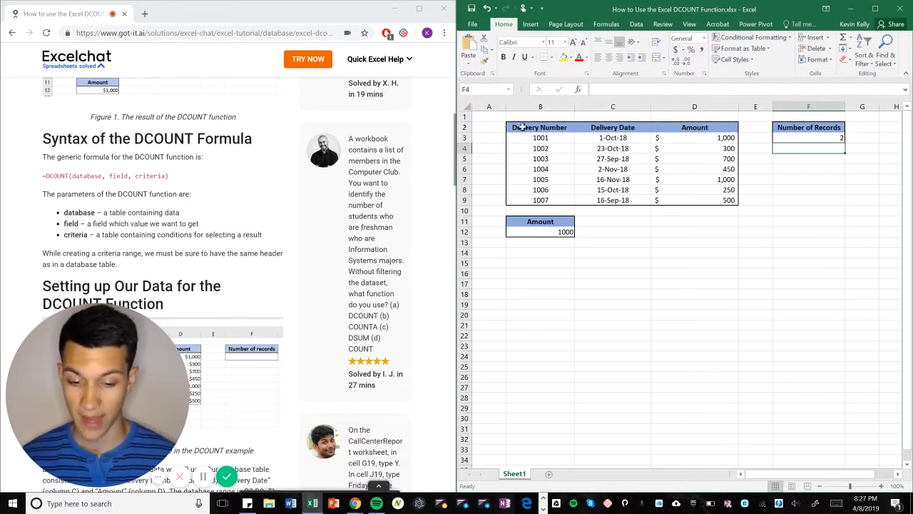
pyautogui.moveTo(531, 231)
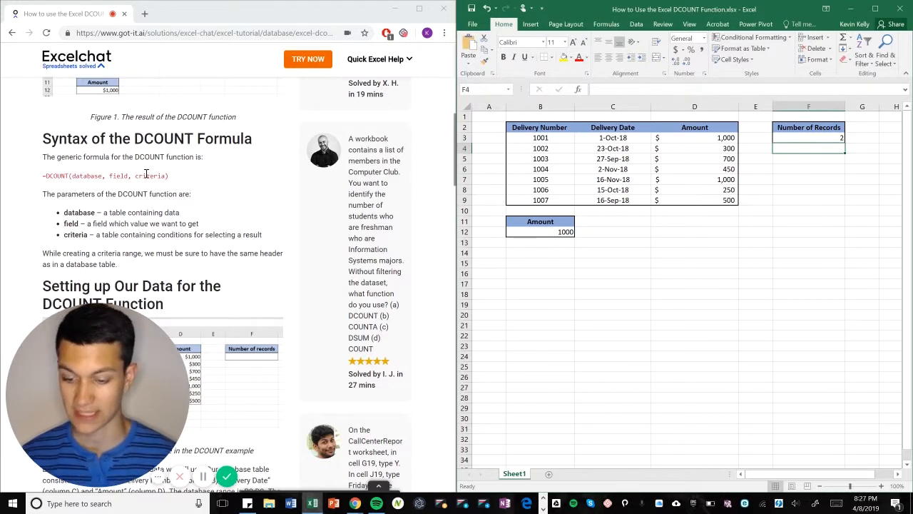
pyautogui.scroll(-3)
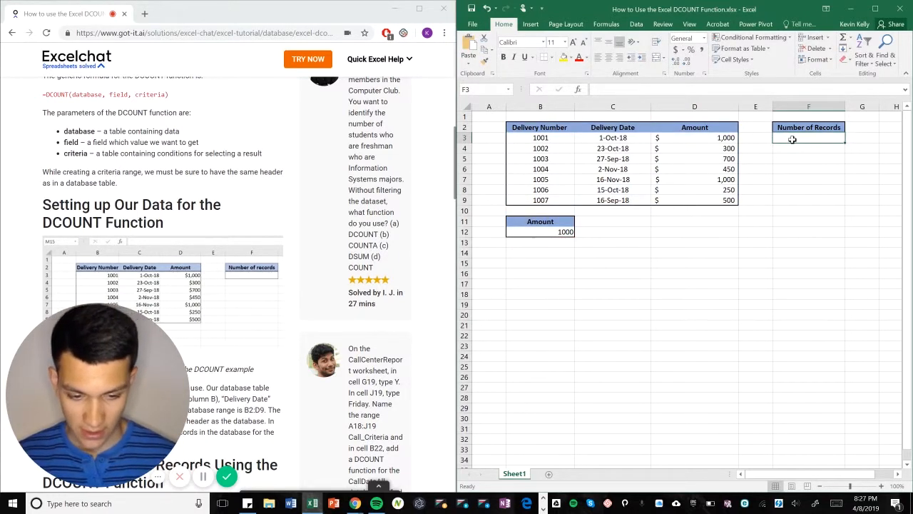
# - Start =DCOUNT( in F3 over B2:D9 with field 3 and criteria starting at the Amount header B11
pyautogui.write('=')
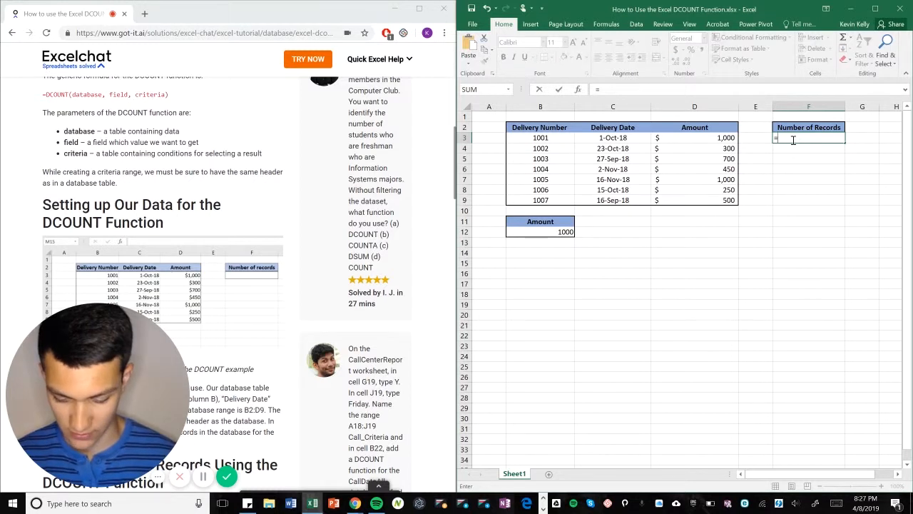
pyautogui.write('DCOUNT(B2:D9,3')
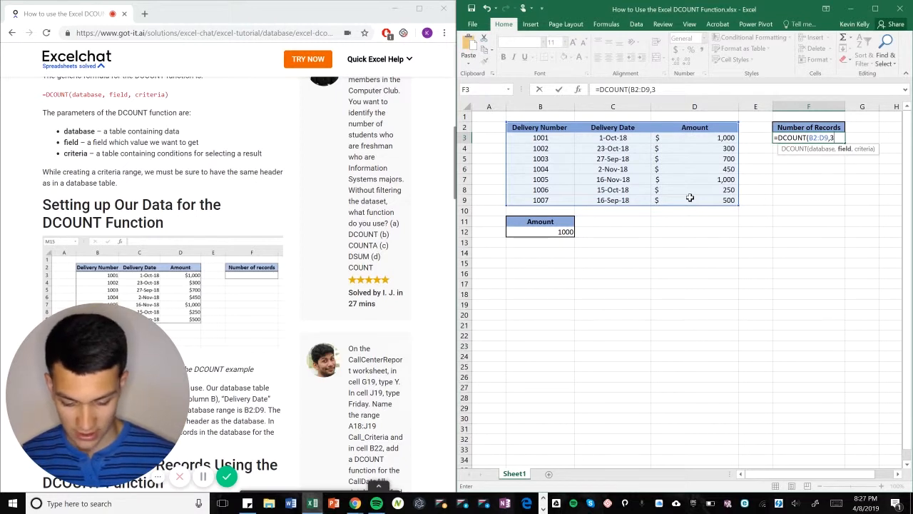
pyautogui.click(539, 221)
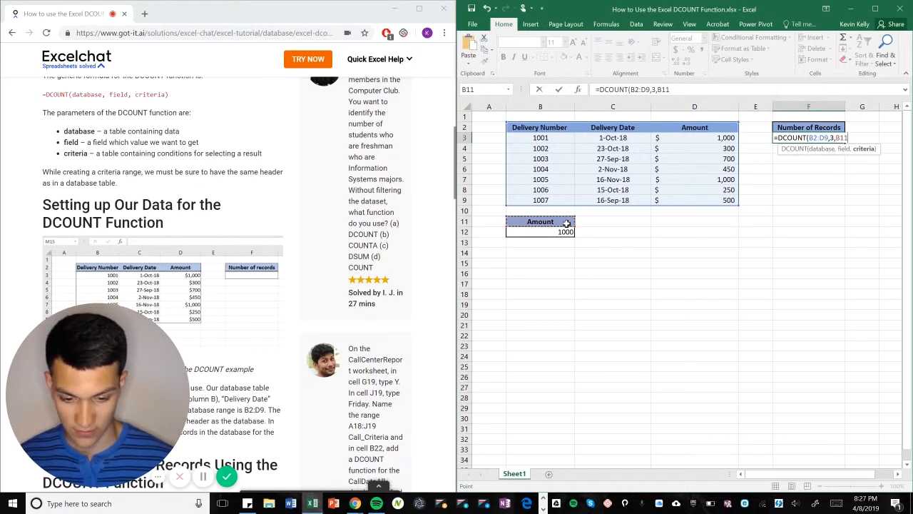